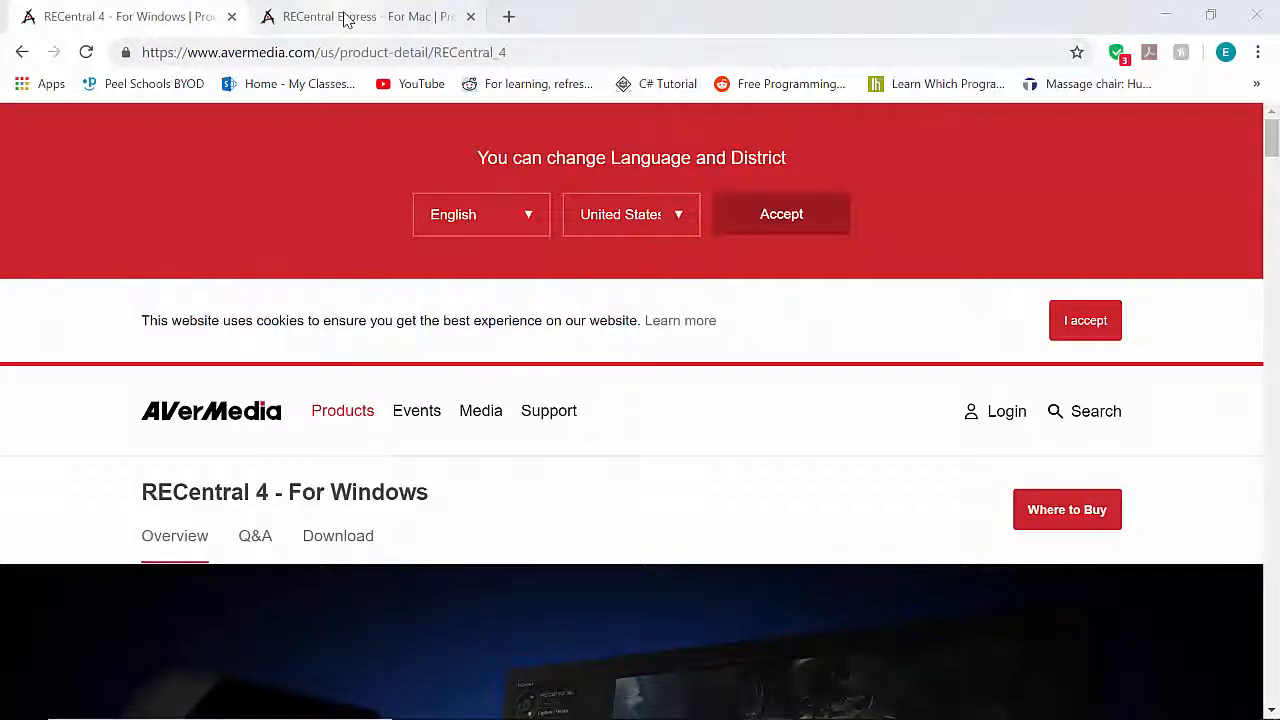
Check the RECentral Express for Mac tab, then return to the RECentral 4 for Windows page
click(360, 16)
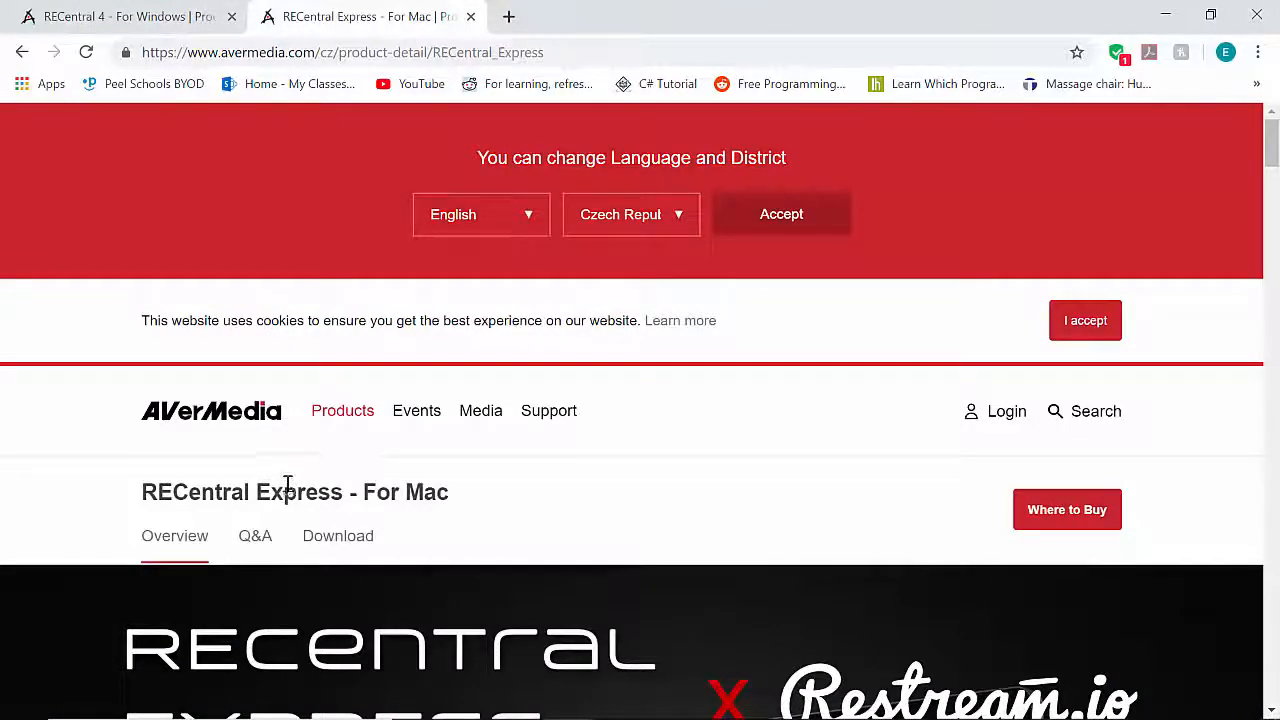
mouse_move(304, 474)
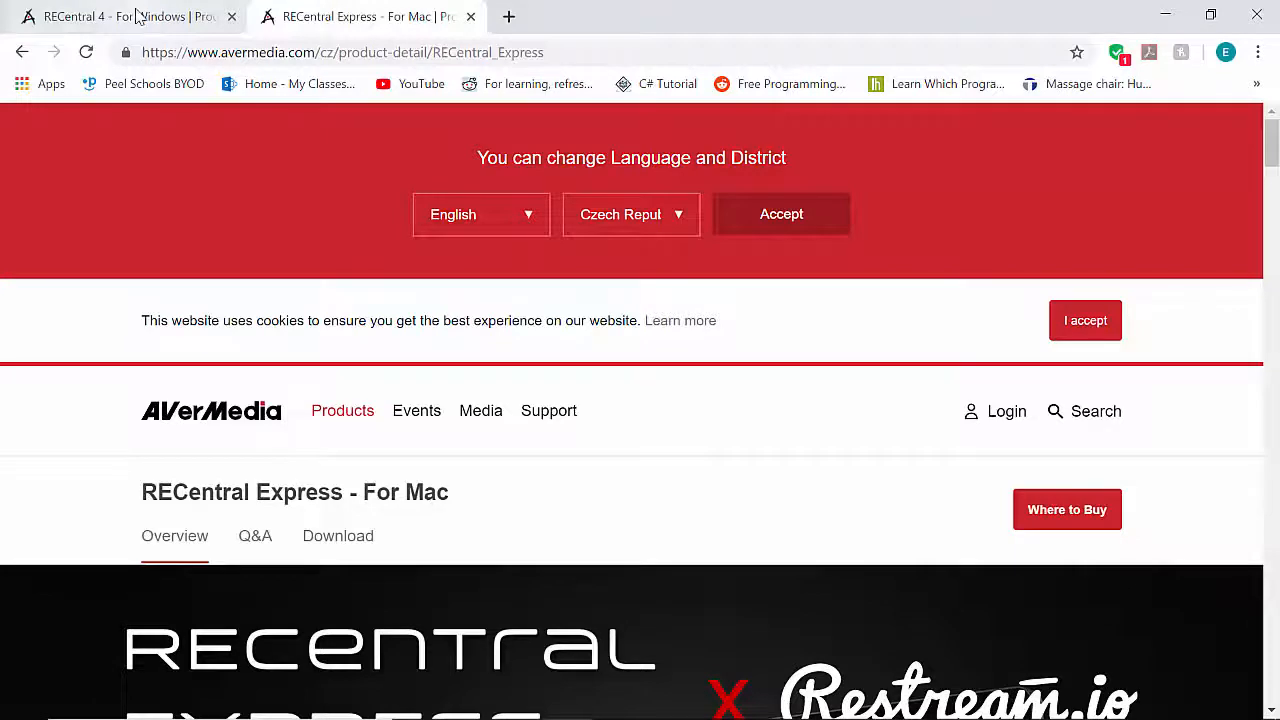
click(120, 16)
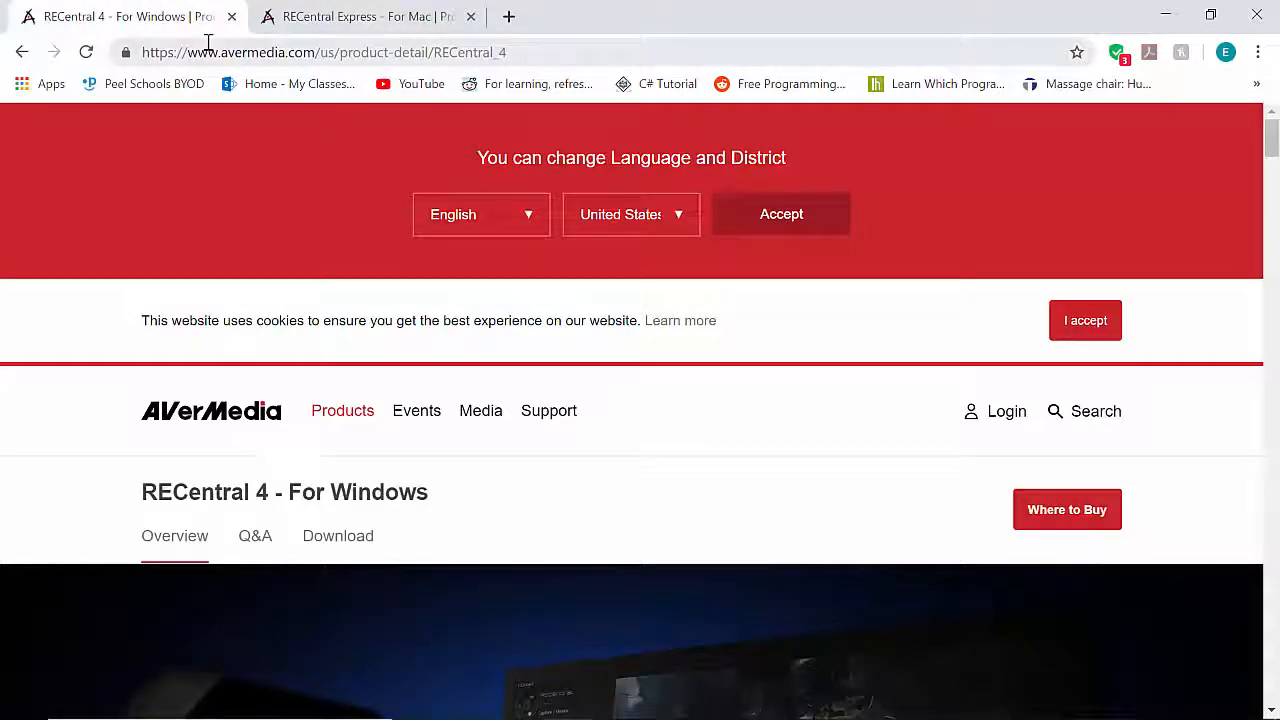
click(324, 52)
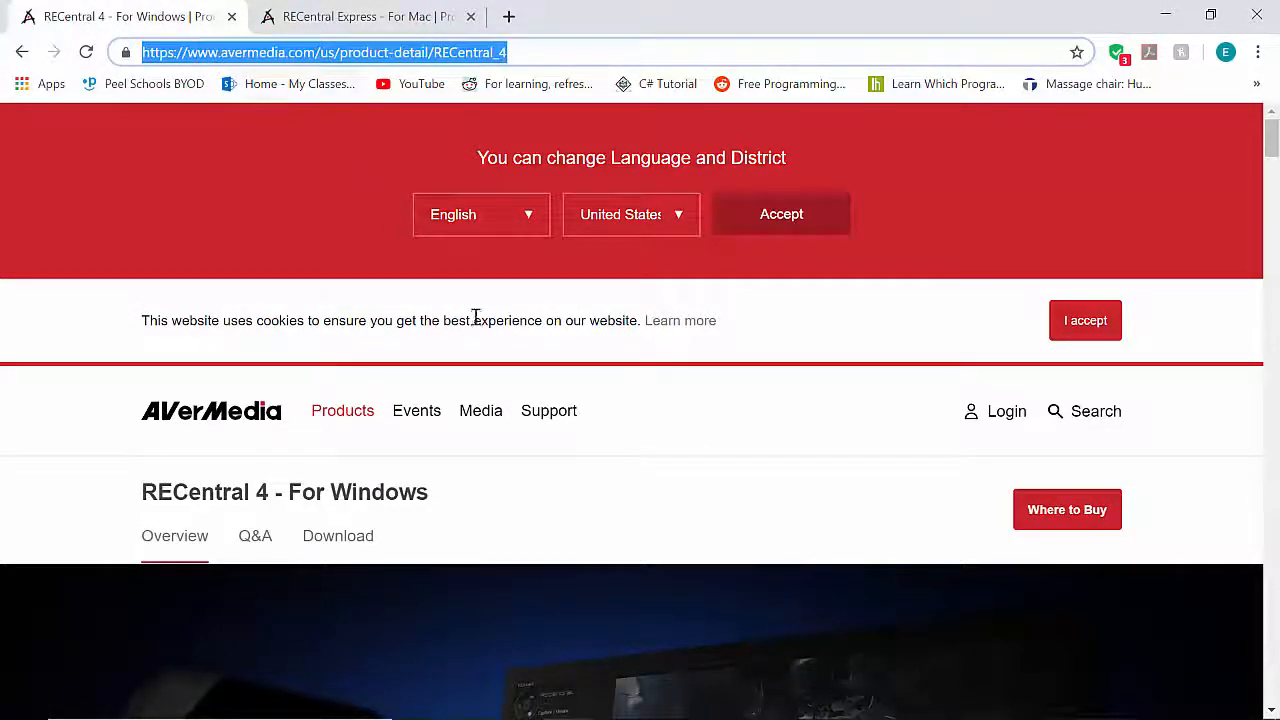
Scroll the Download section to the v4.3.1.71 (Beta) Win10 x64 entry and its Download button
scroll(down, 3)
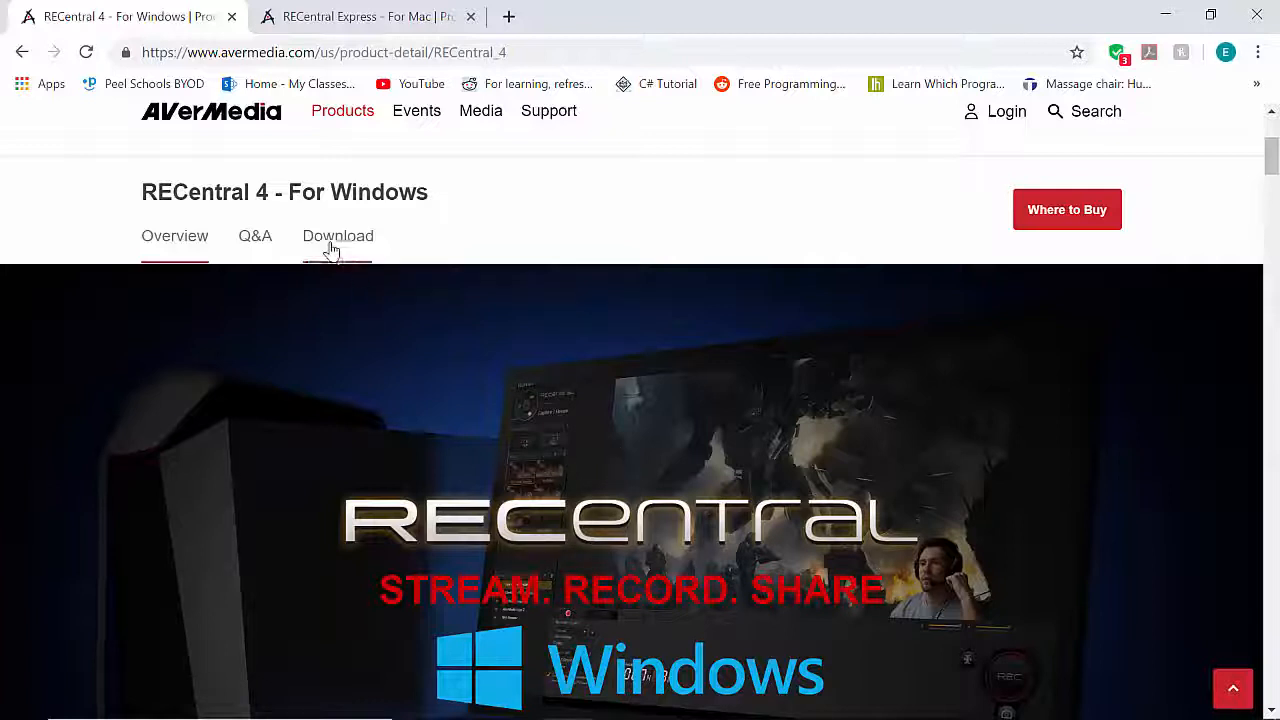
scroll(down, 3)
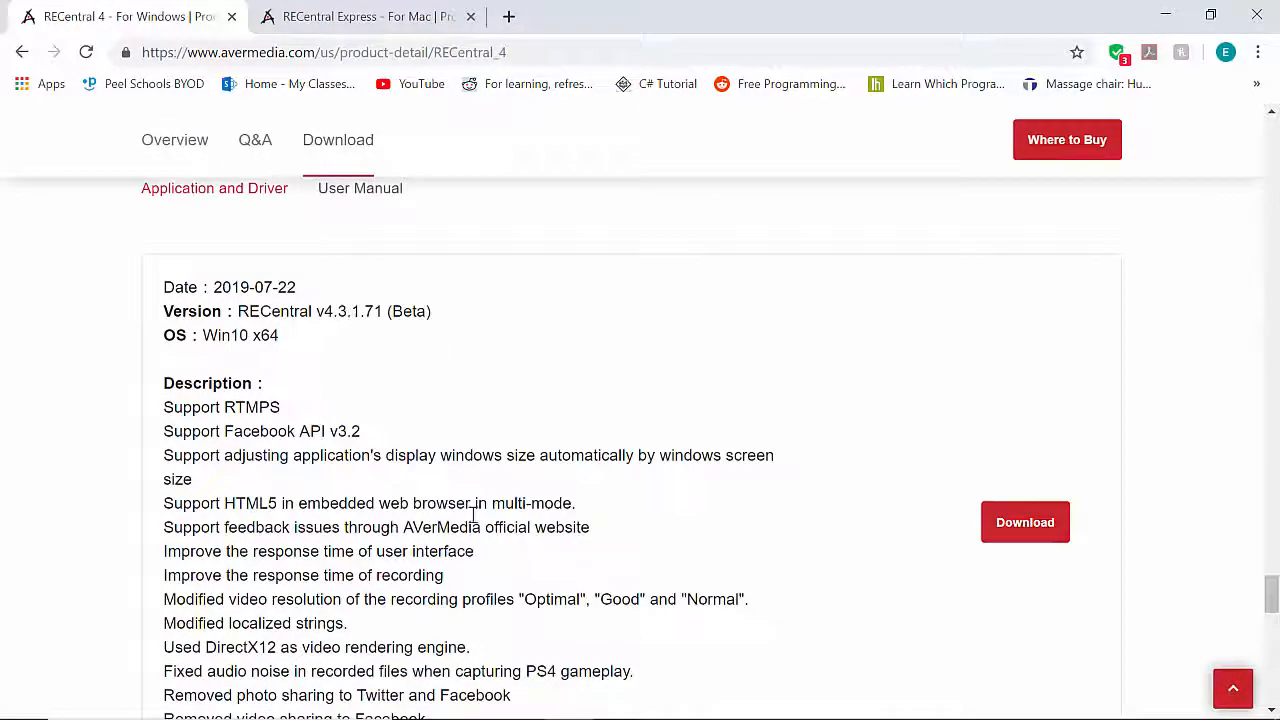
mouse_move(362, 370)
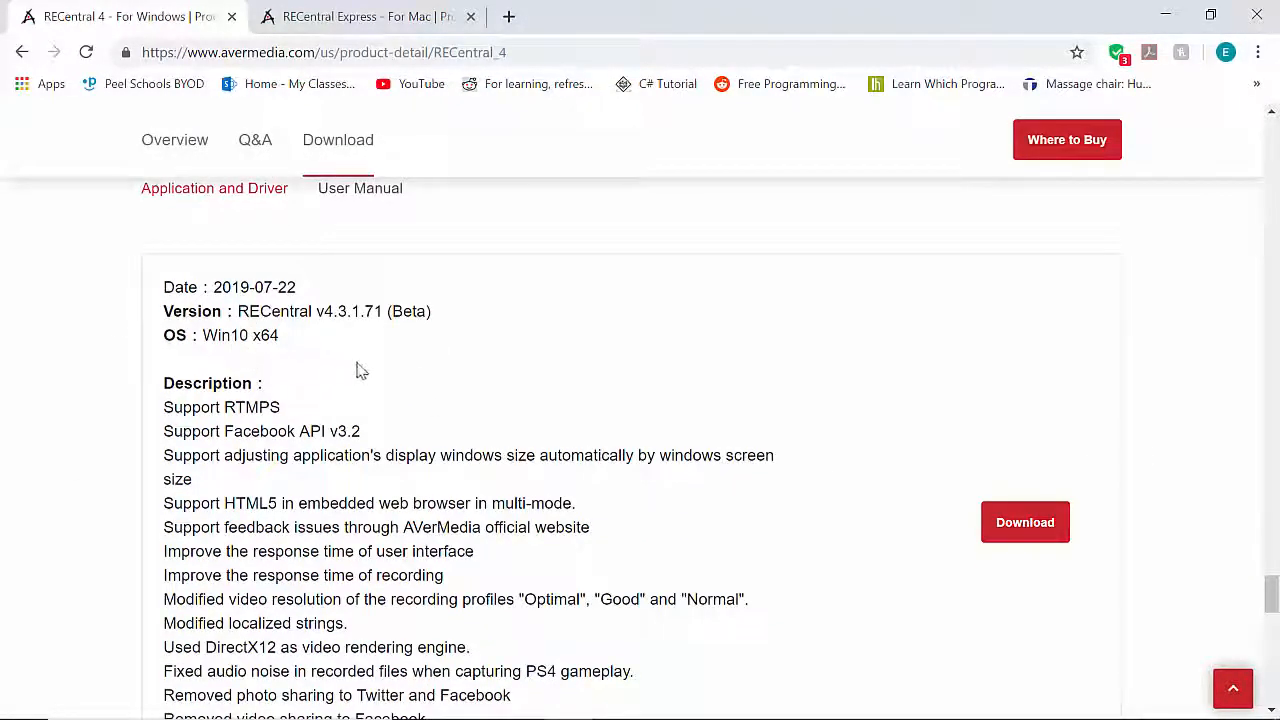
scroll(down, 3)
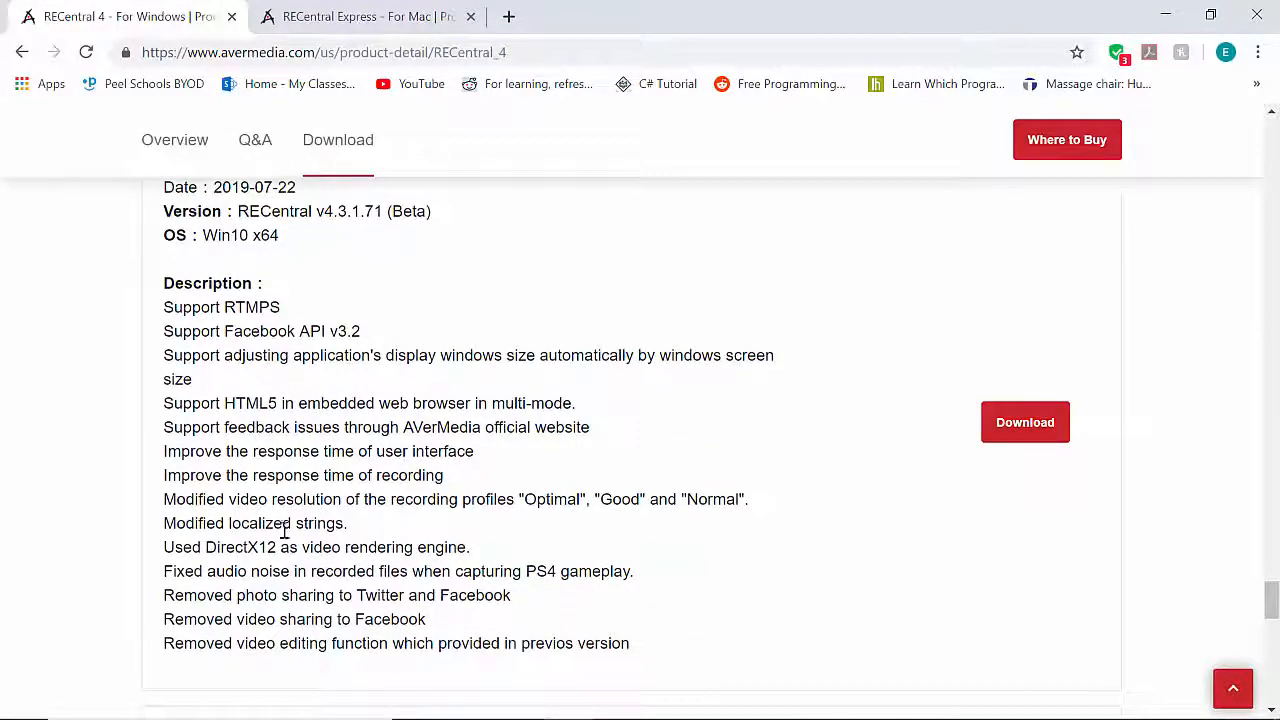
mouse_move(204, 548)
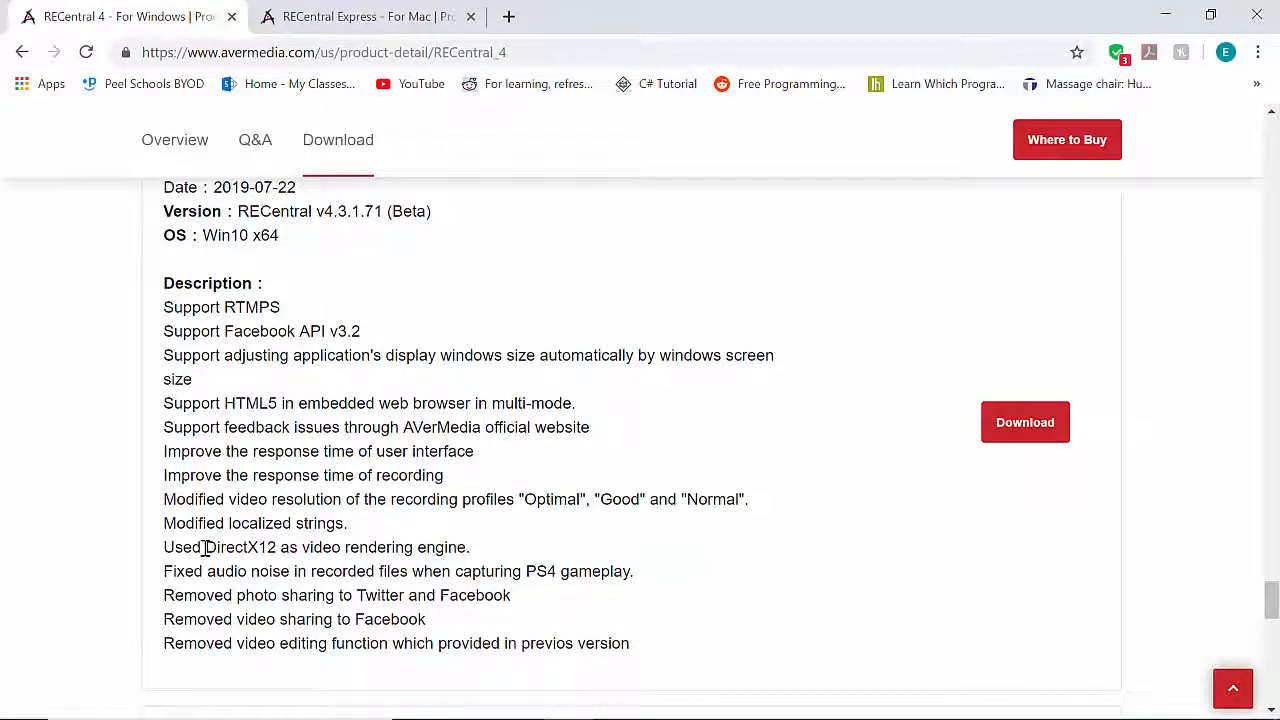
mouse_move(360, 548)
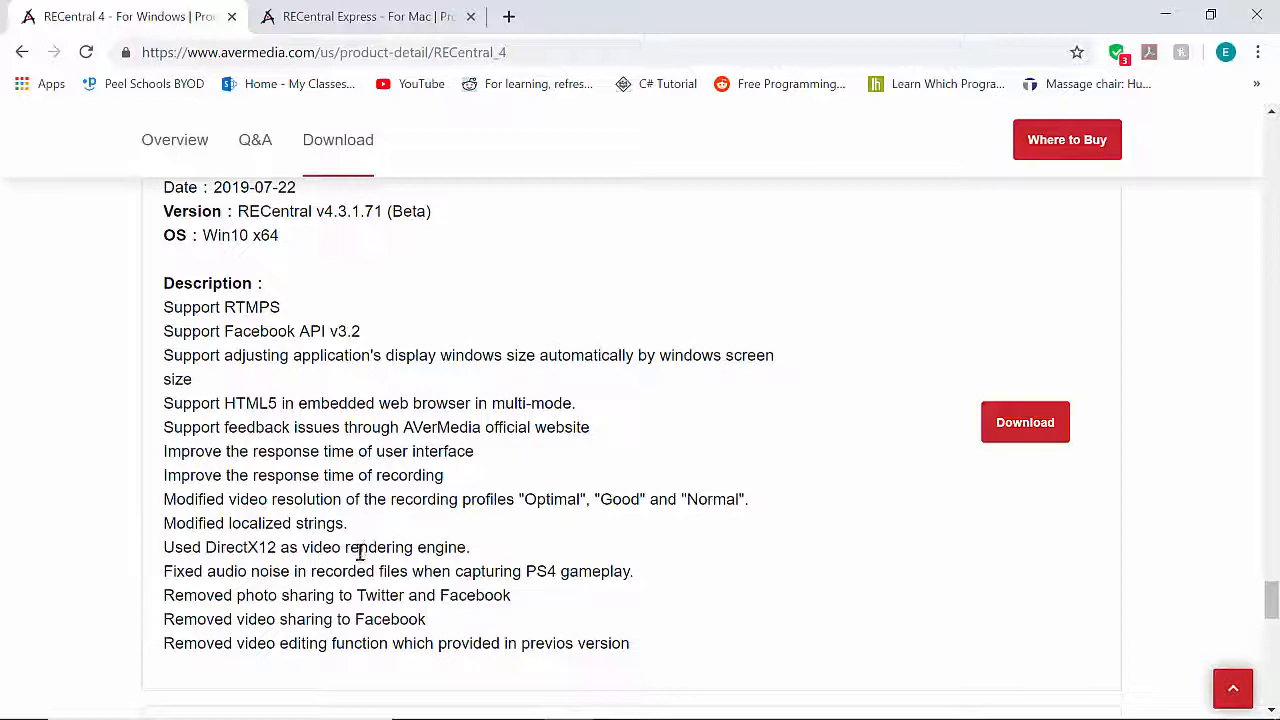